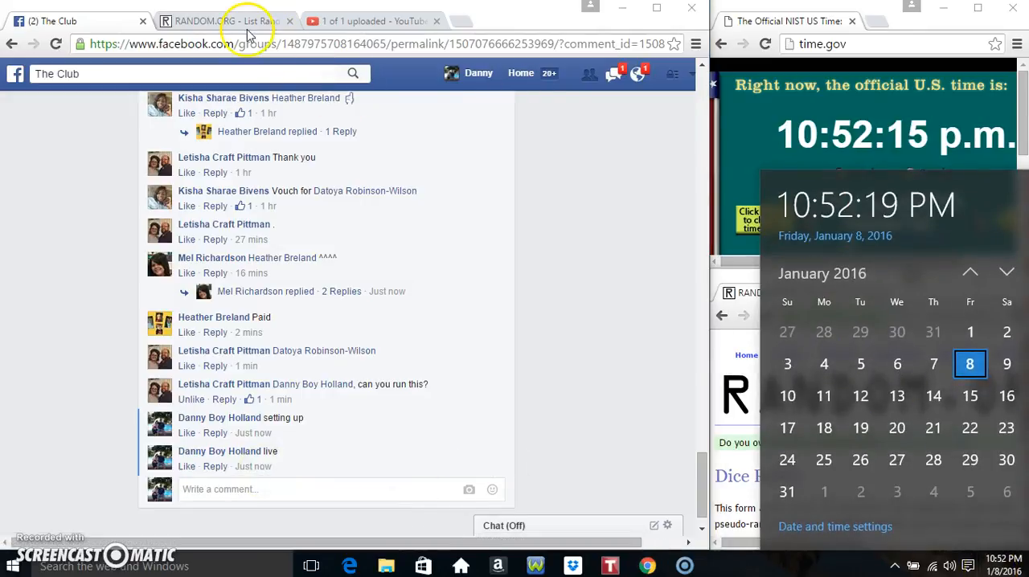
Bring up the RANDOM.ORG List Randomizer tab showing the timestamped, shuffled 40-name list
click(225, 20)
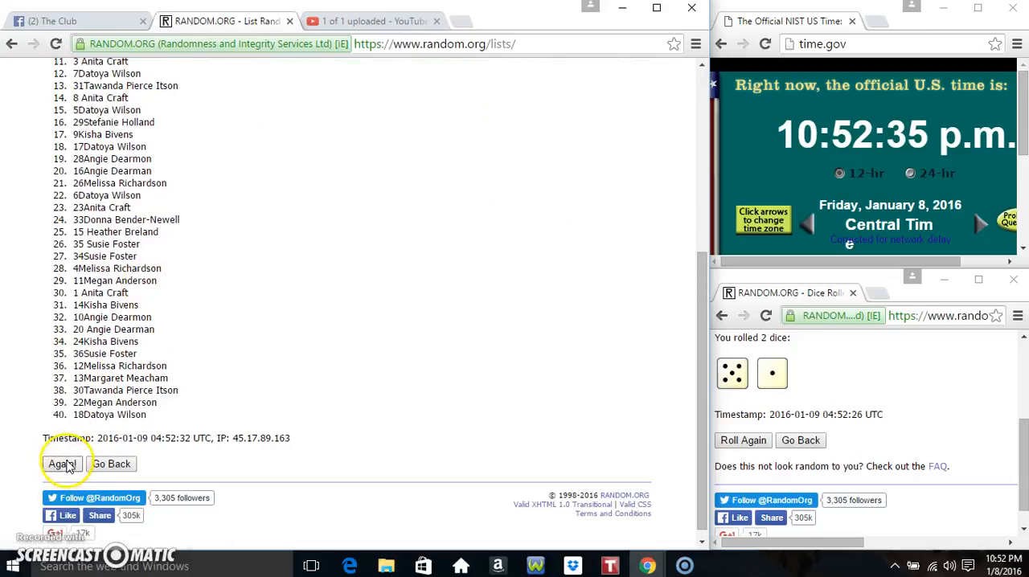